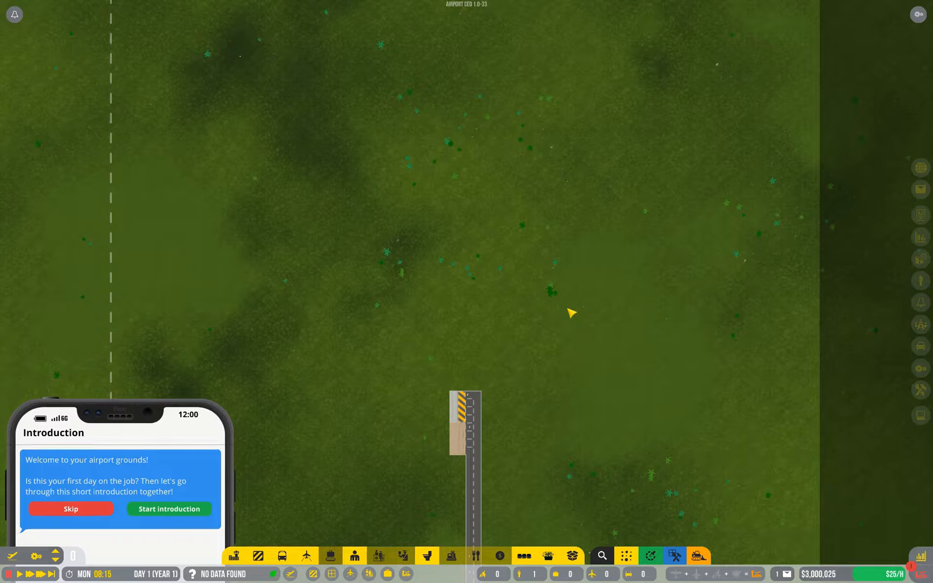
- Start the introduction tour and advance past the build panel step
click(168, 508)
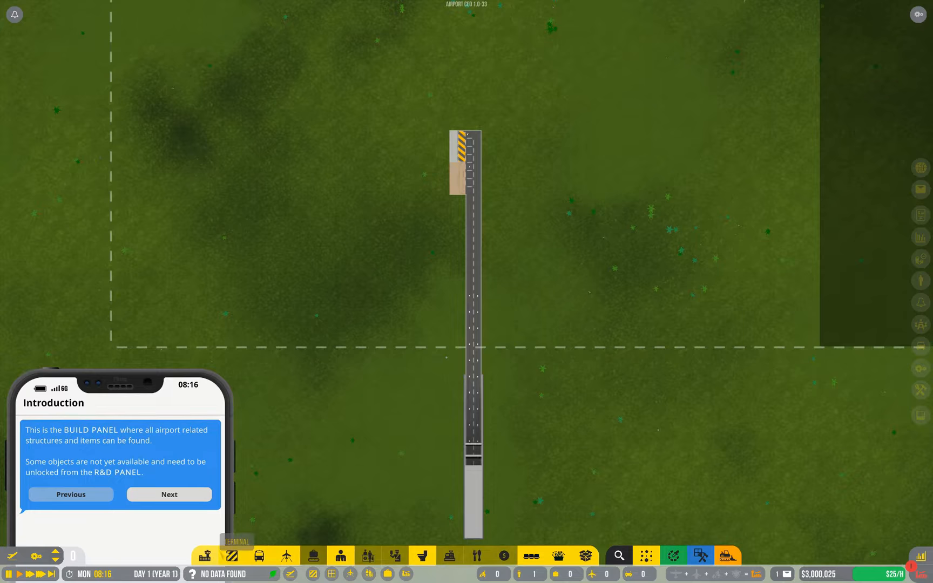
click(169, 495)
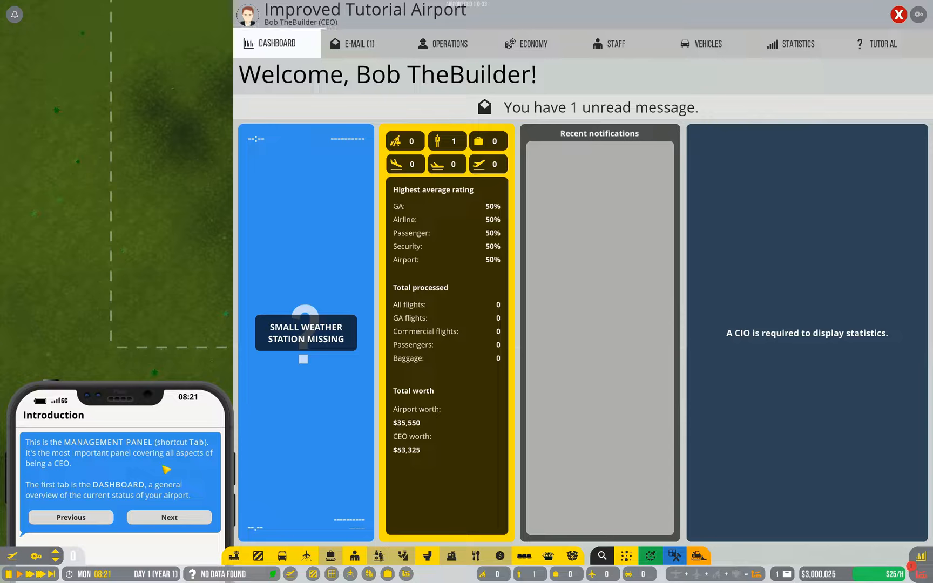
- Browse the Vehicles and Dashboard tabs, ending on the Economy budget overview
click(707, 43)
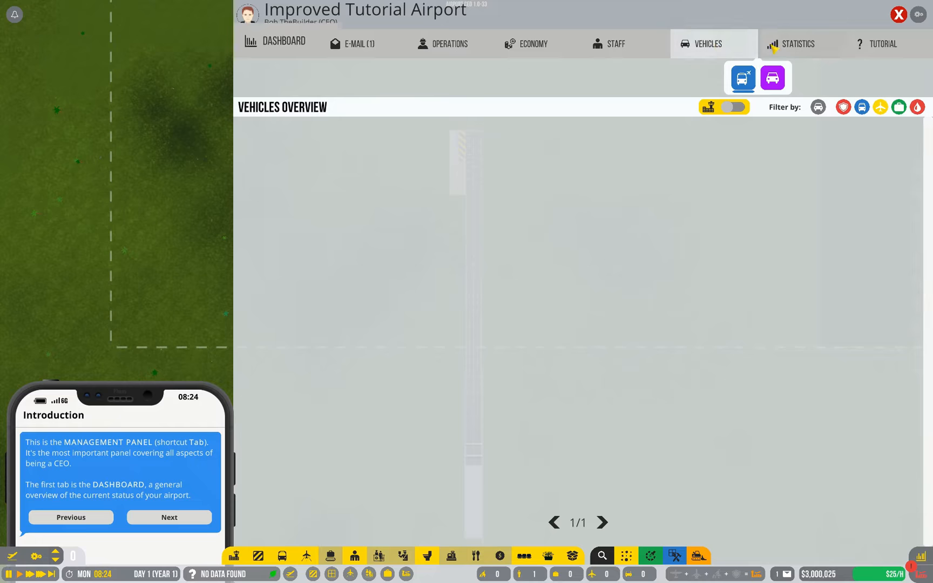
click(282, 43)
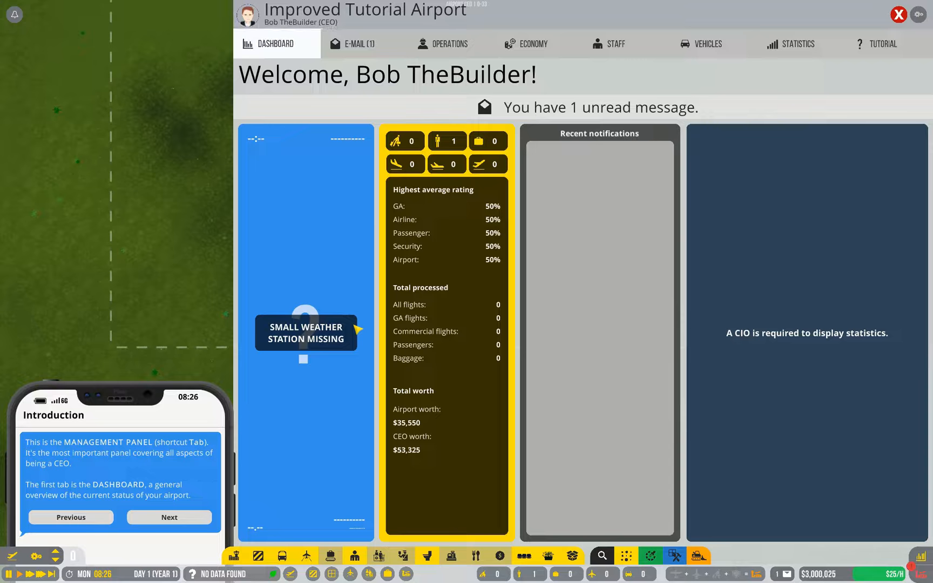
click(532, 43)
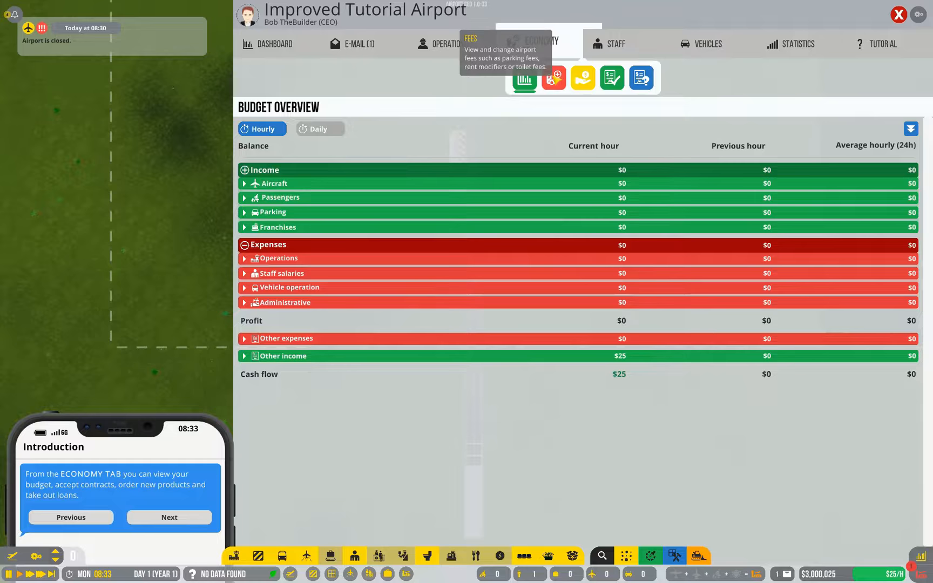
- Review the Offered Contracts list, then switch to the Operations overview
click(581, 77)
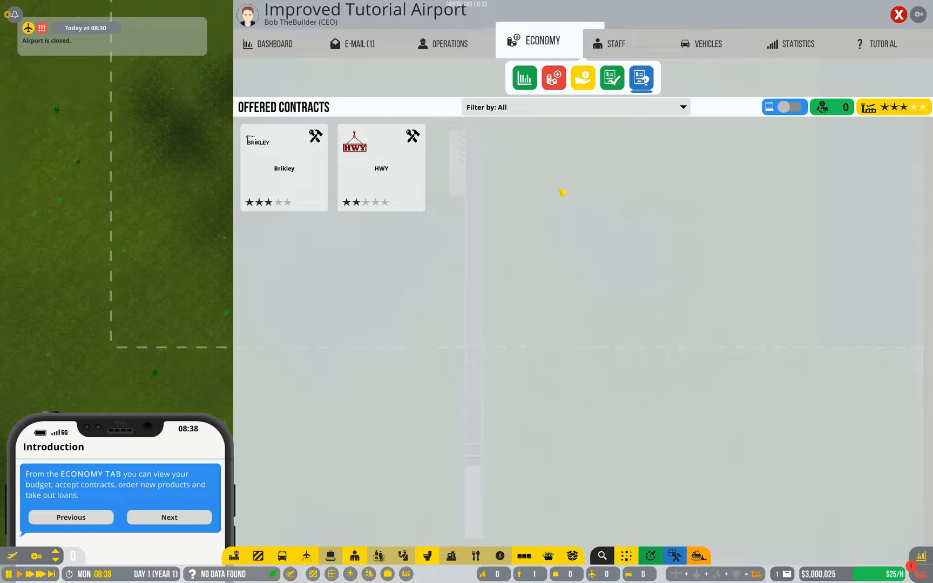
click(459, 43)
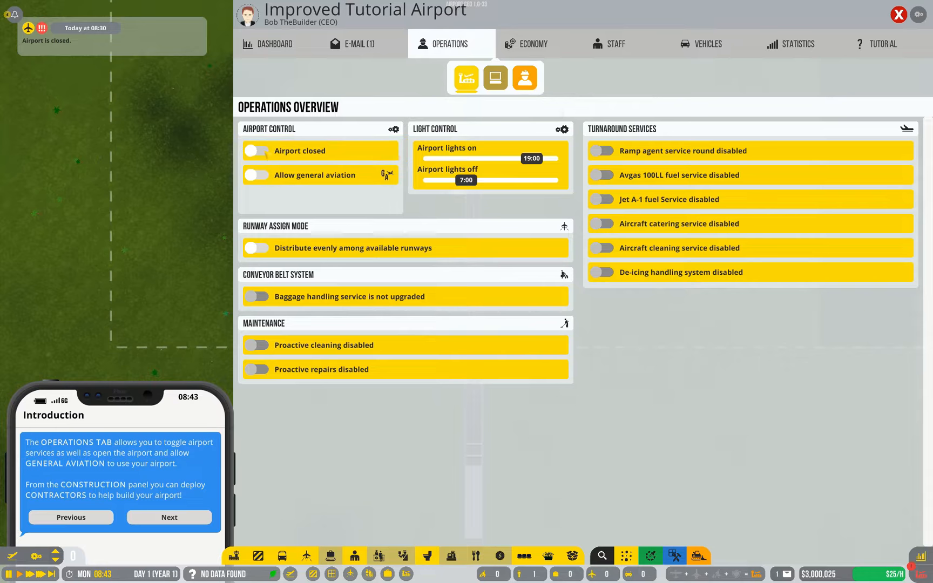
- Show the Construction sub-tab, where no contractor is signed or deployed
click(255, 151)
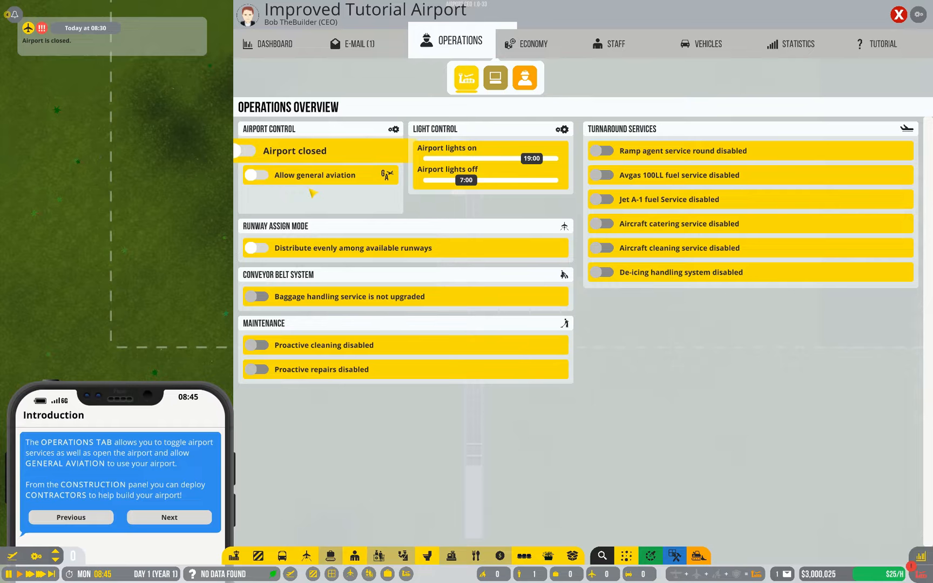
click(255, 151)
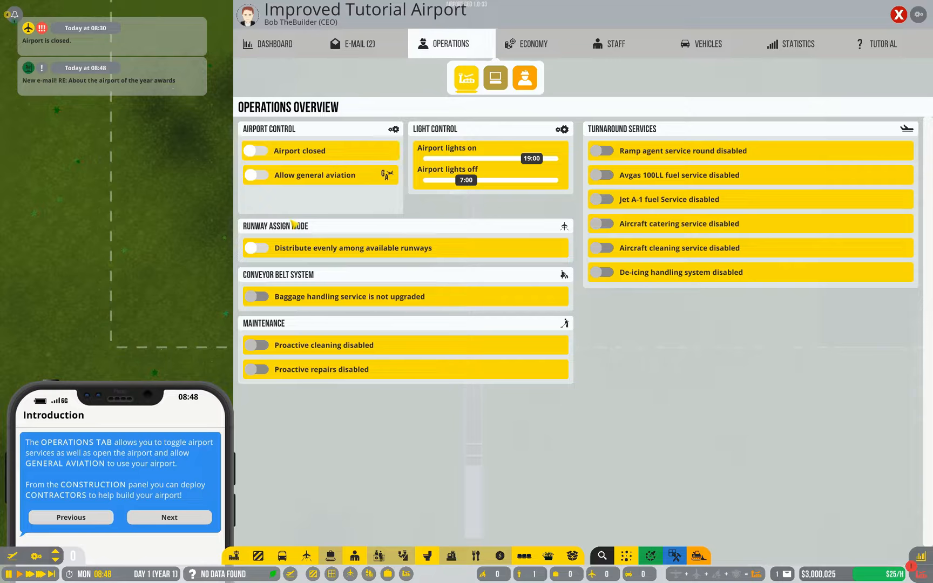
click(256, 150)
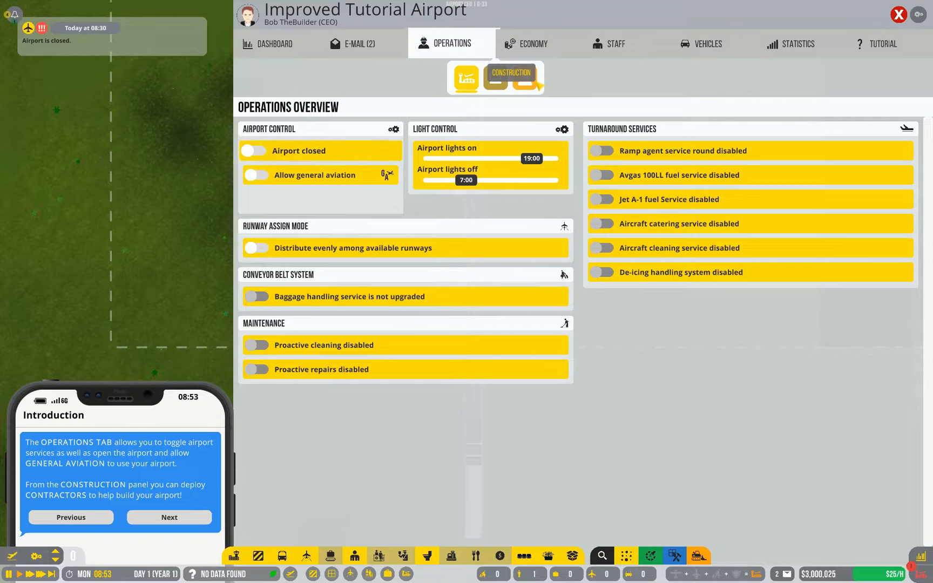
click(510, 78)
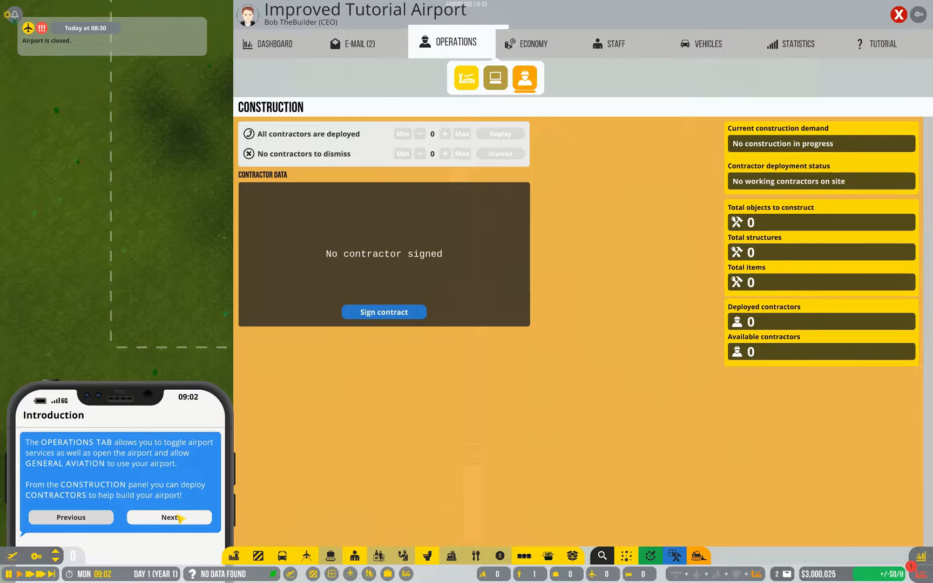
- Continue the tour to the airport rating step, closing the Management Panel
click(169, 518)
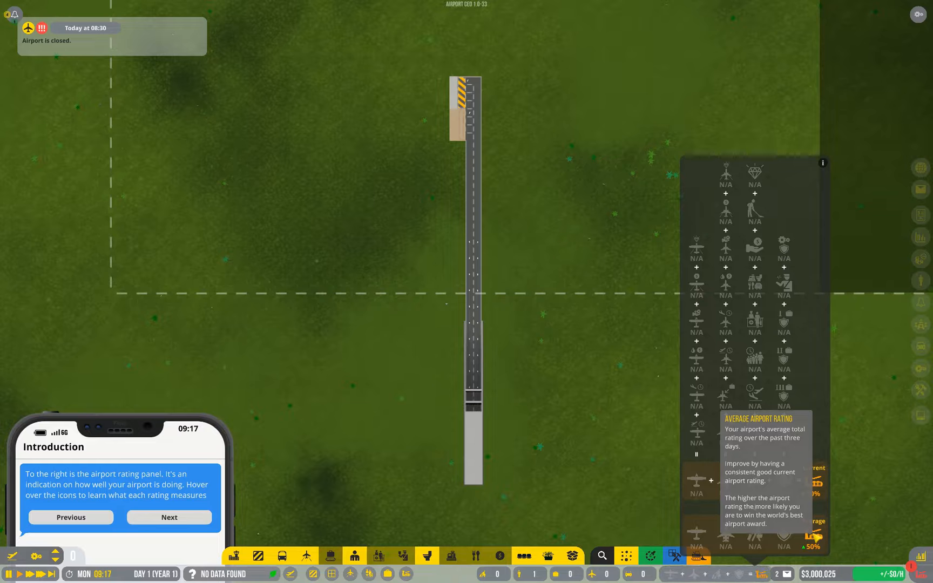
- Advance to the Mayor's new e-mail step as Construction reopens
click(169, 517)
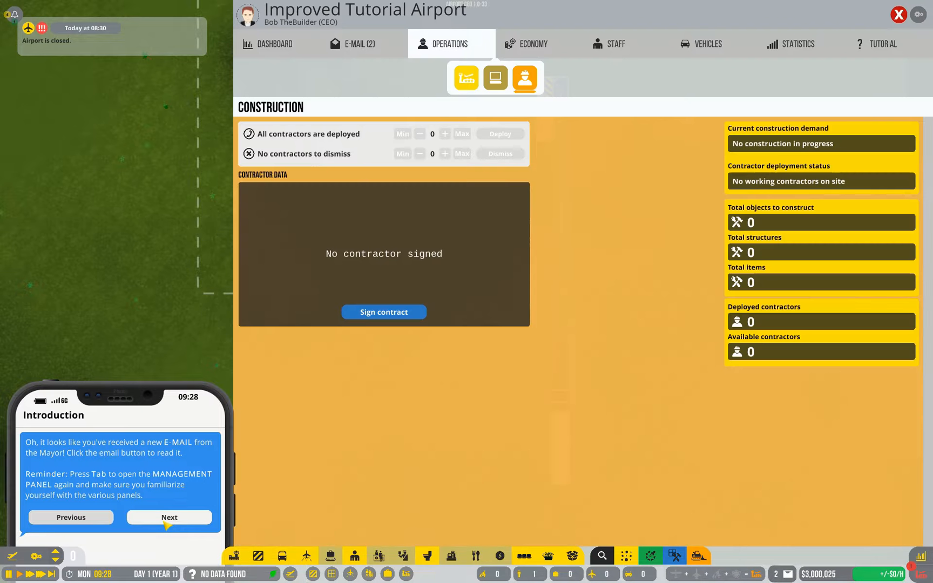
- Open the E-mail inbox listing the Mayor's welcome reply and awards message
click(359, 43)
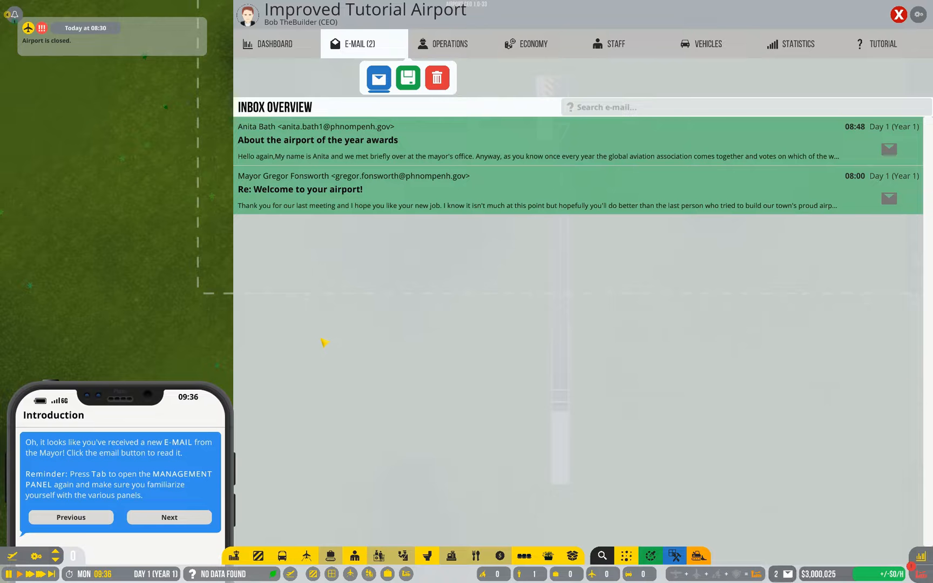
mouse_move(433, 250)
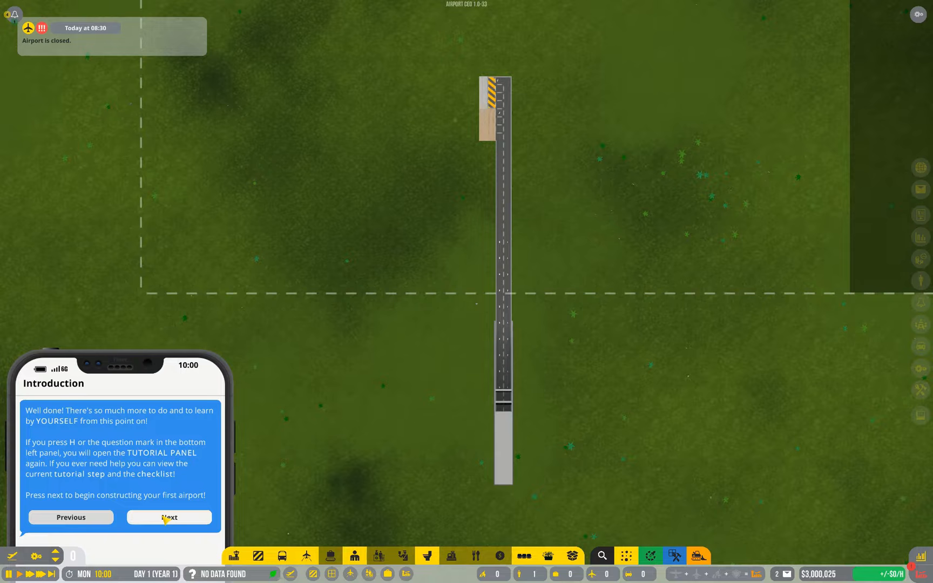
- Finish and dismiss the introduction tutorial, leaving the plain runway map
click(169, 518)
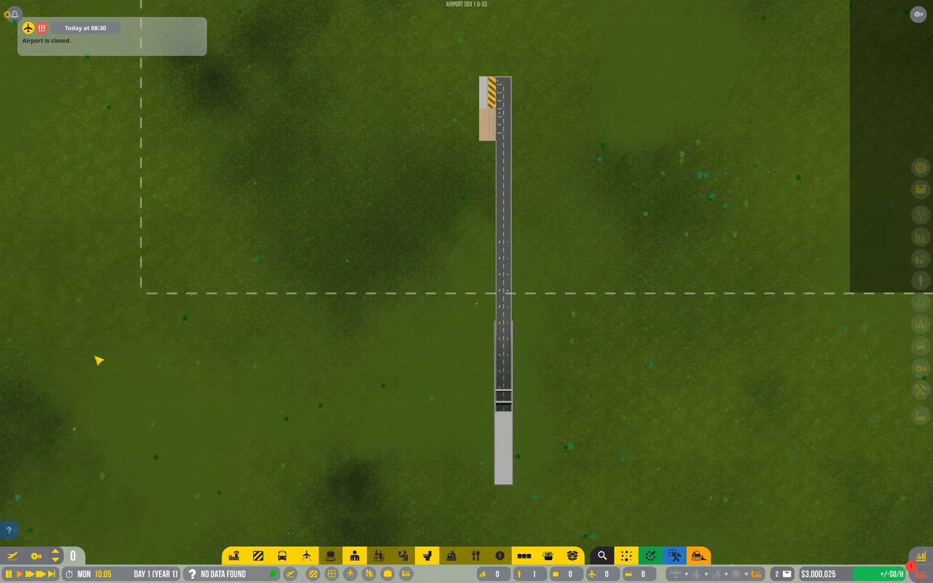
mouse_move(196, 319)
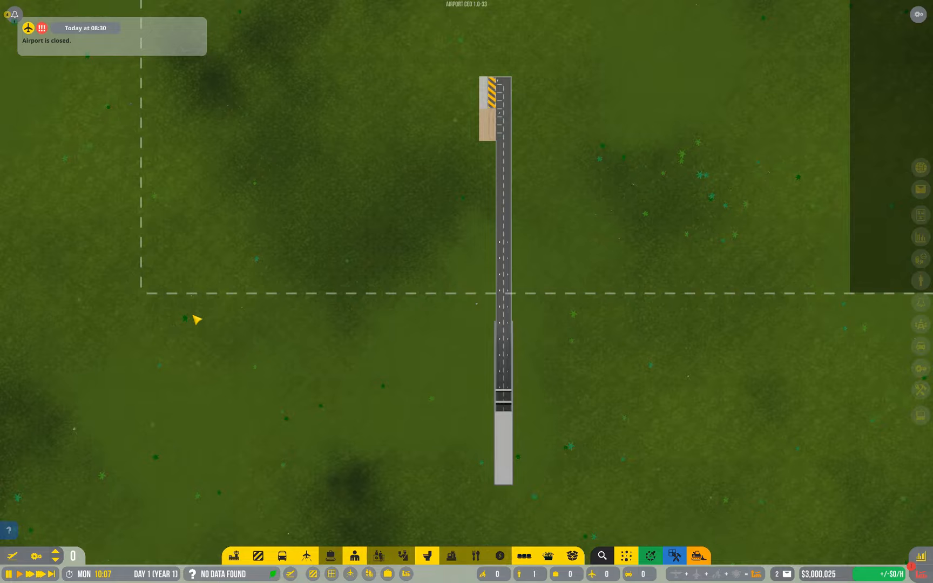
- Open the empty Flight Monitor, review it, and close it
click(37, 558)
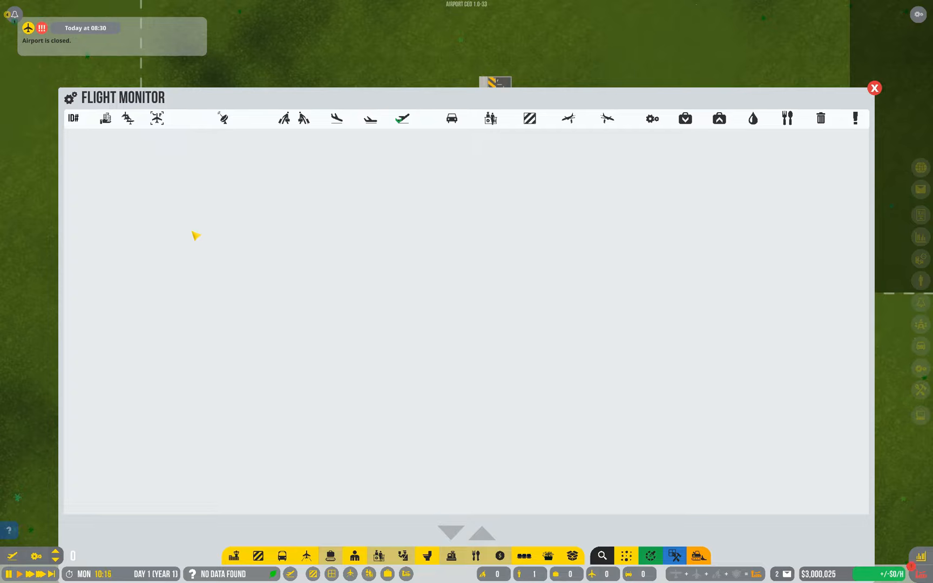
mouse_move(68, 138)
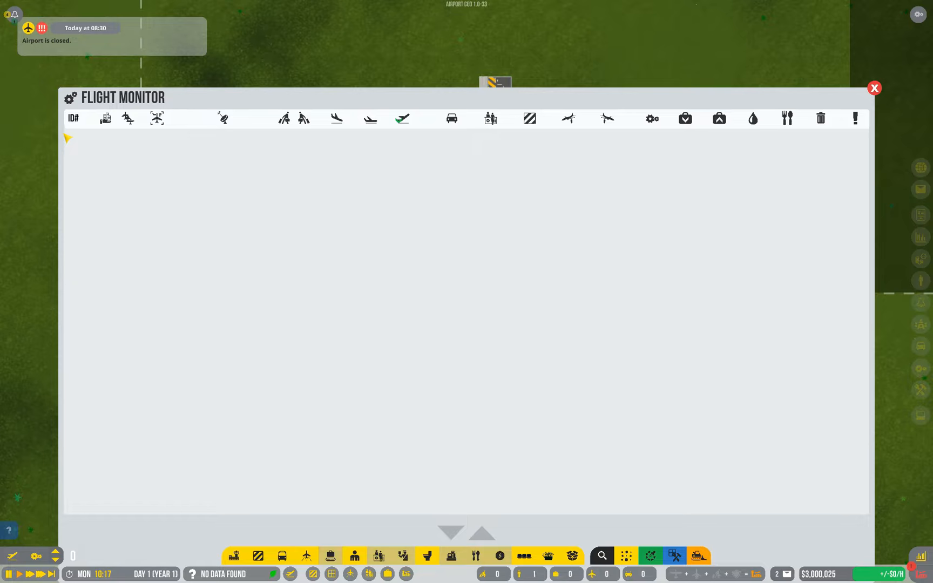
mouse_move(127, 118)
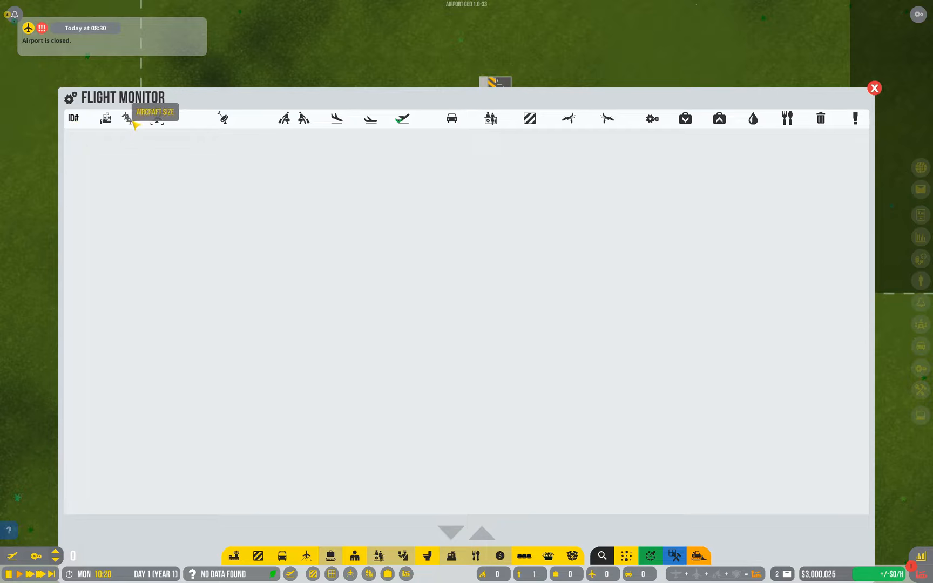
mouse_move(284, 119)
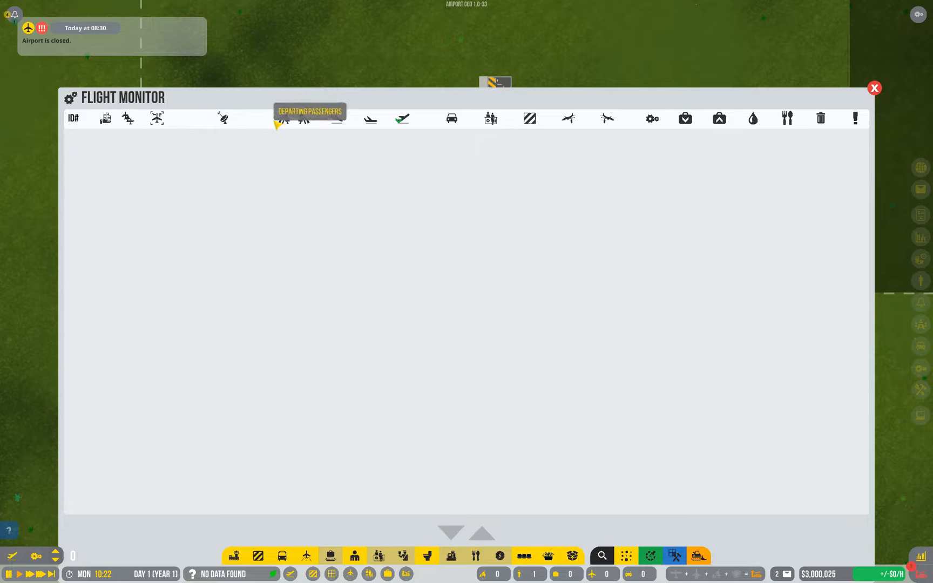
mouse_move(338, 118)
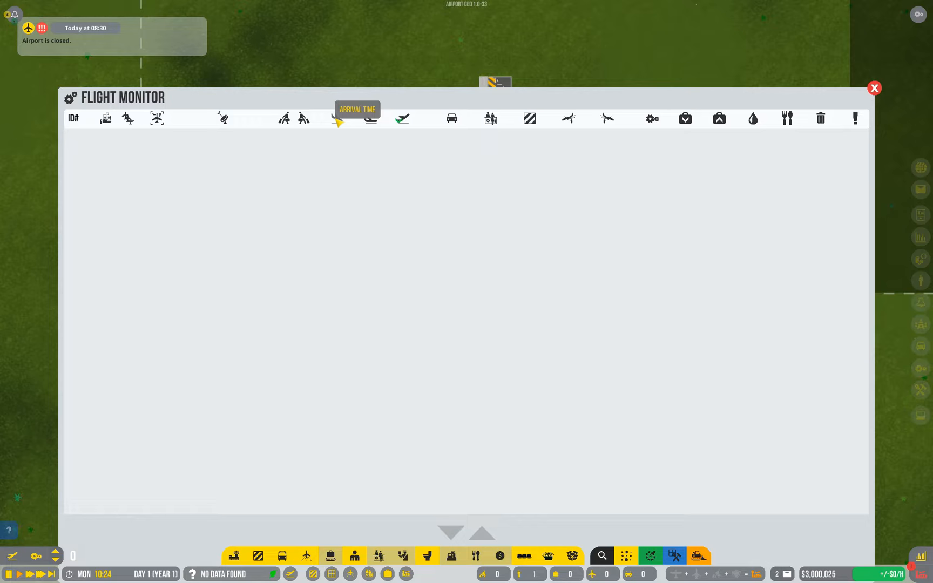
mouse_move(452, 118)
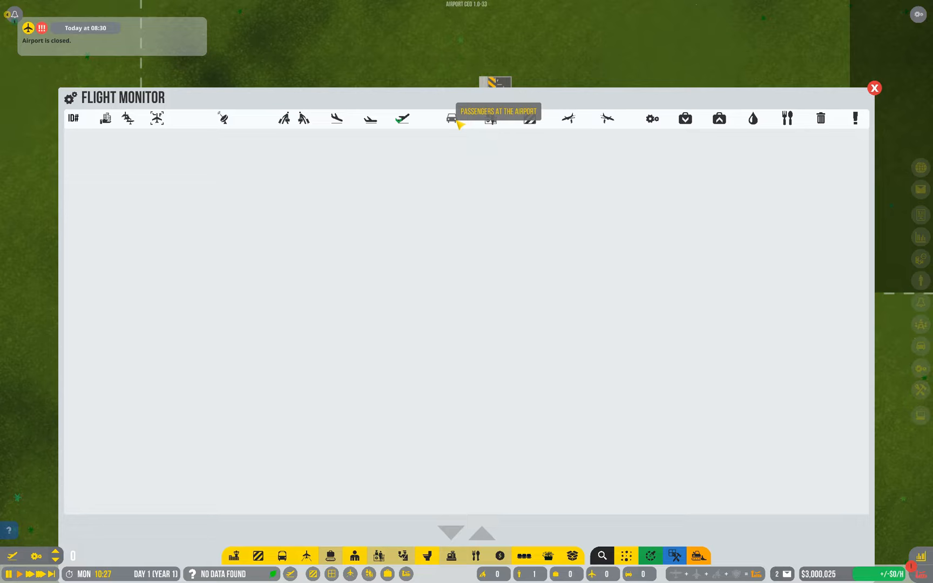
mouse_move(535, 256)
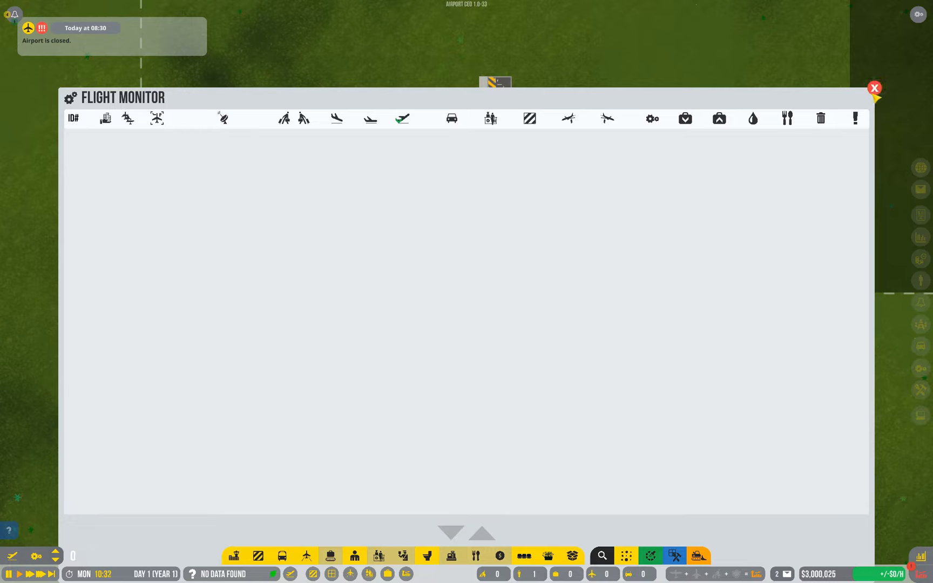
click(875, 88)
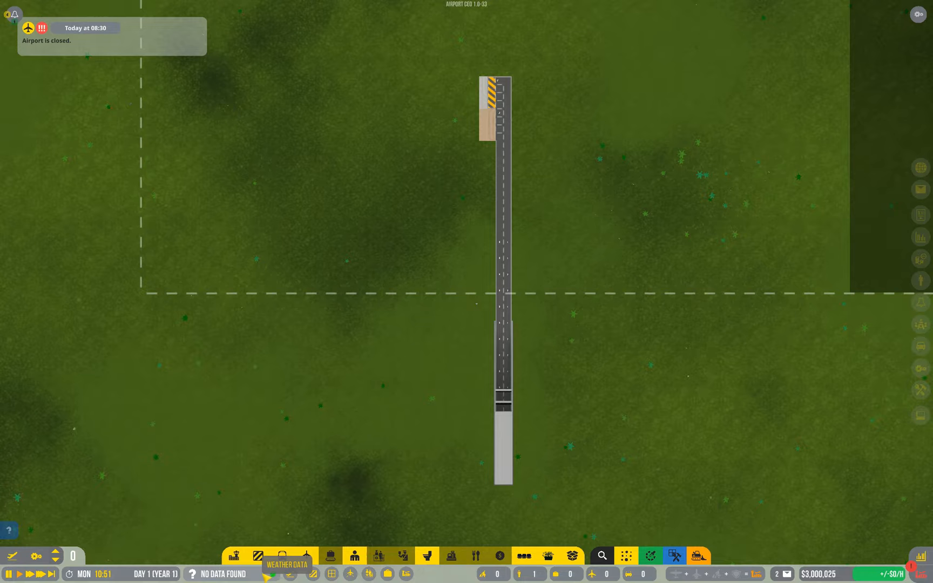
- Bring up the Flight Planner showing no airlines, zero capacity and a missing-stand warning
click(305, 573)
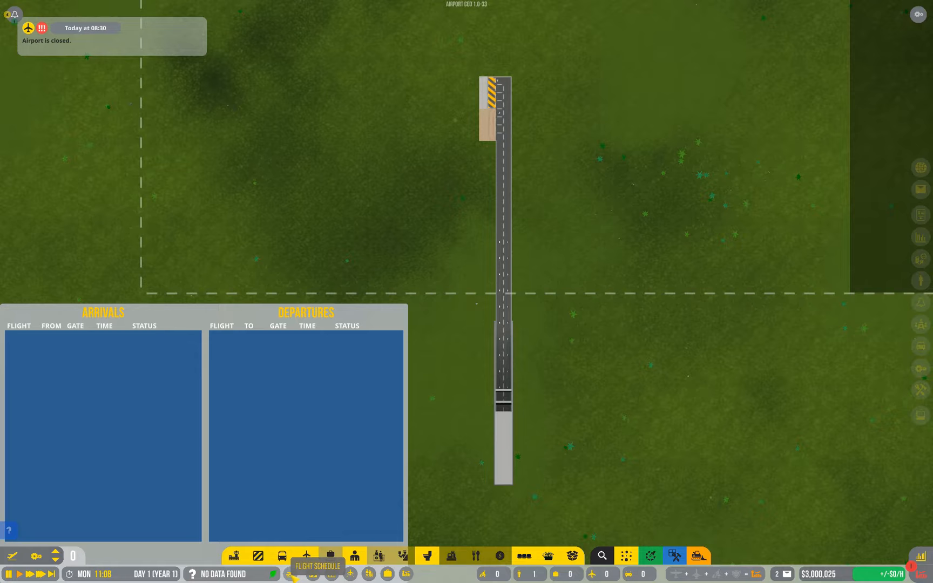
click(305, 555)
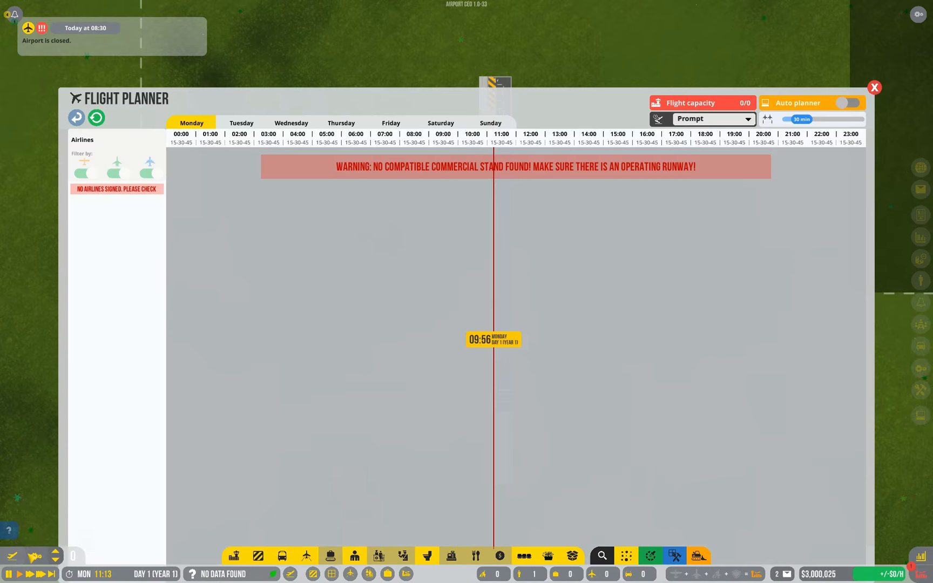
click(874, 87)
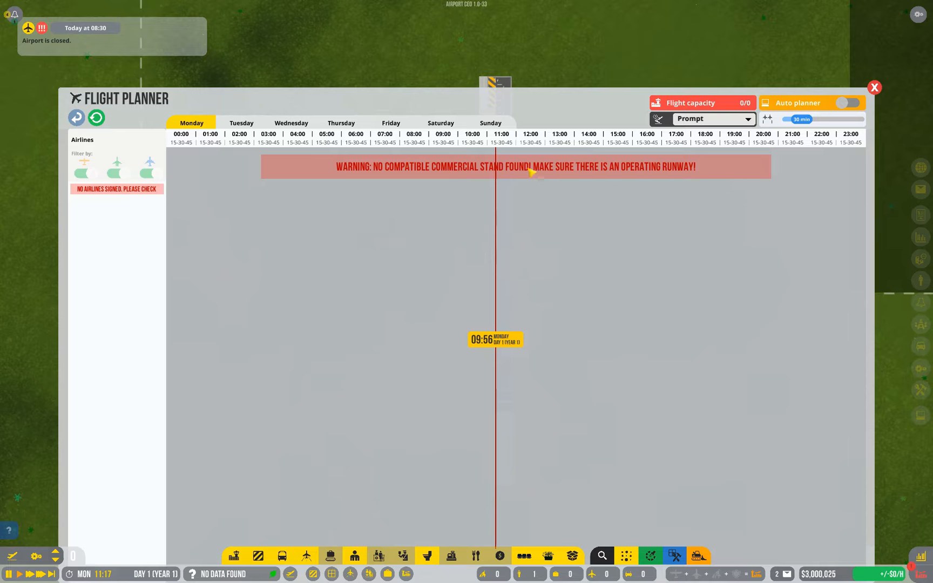
- Close the Flight Planner and bring up the aircraft summary showing zero aircraft
click(874, 87)
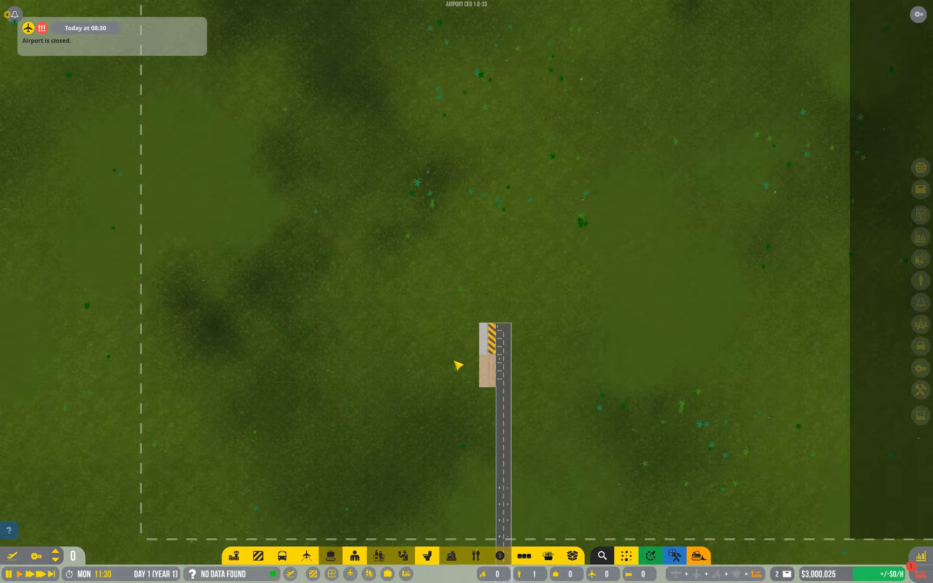
mouse_move(439, 374)
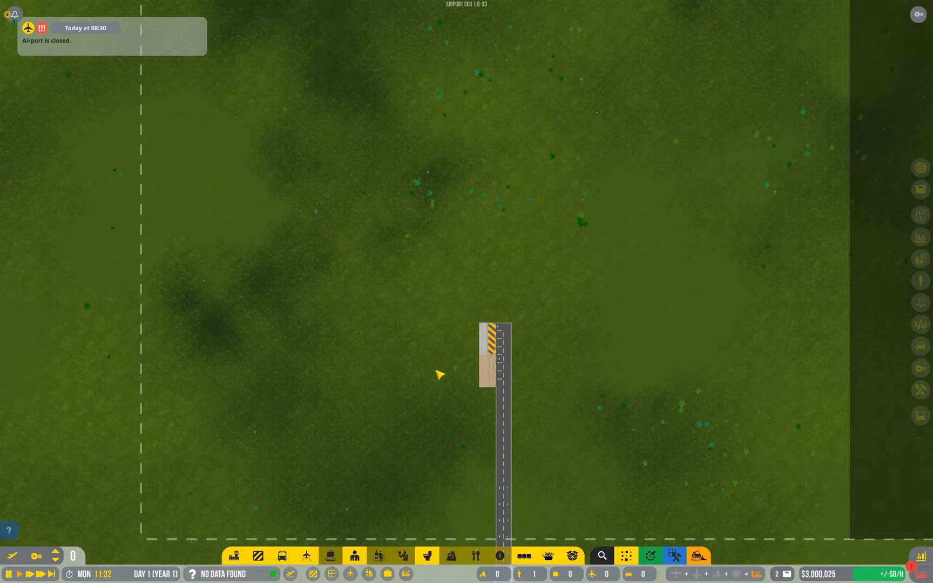
click(258, 555)
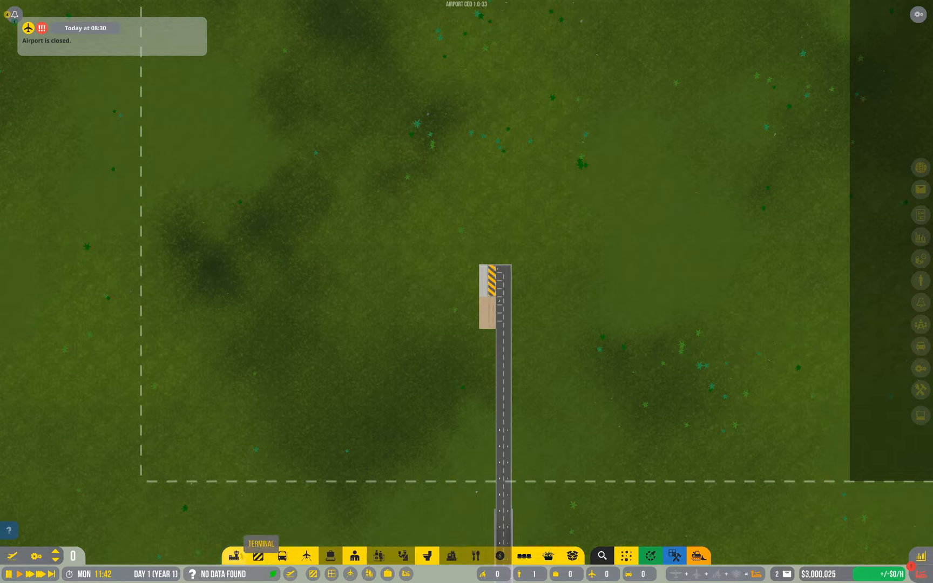
click(353, 556)
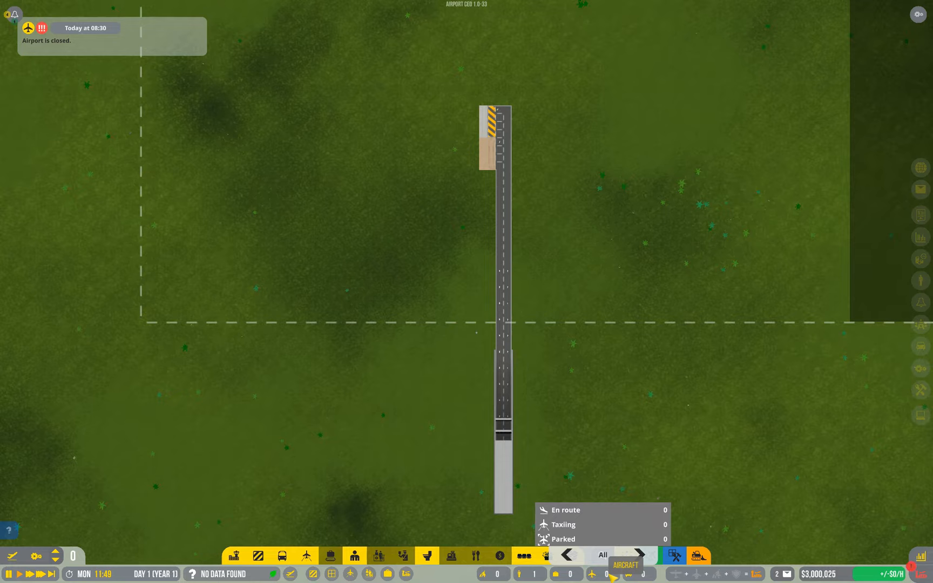
- View the passenger counts, then the service vehicle overview listing zero hired and zero jobs
click(676, 555)
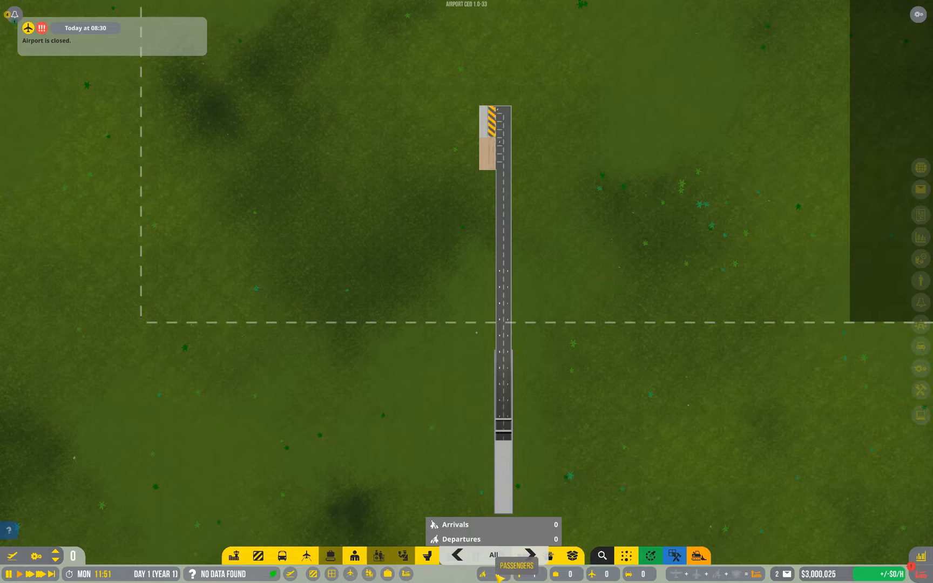
click(530, 556)
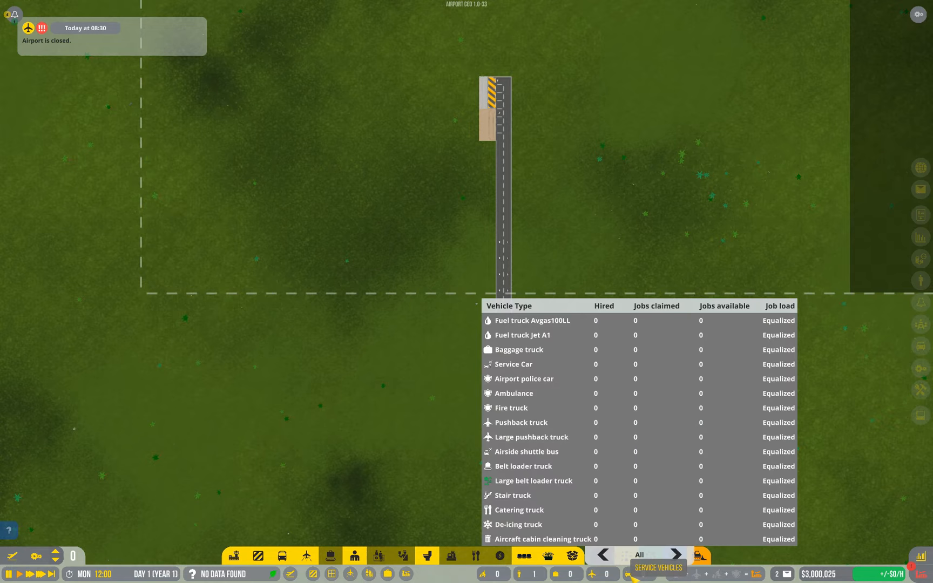
mouse_move(719, 328)
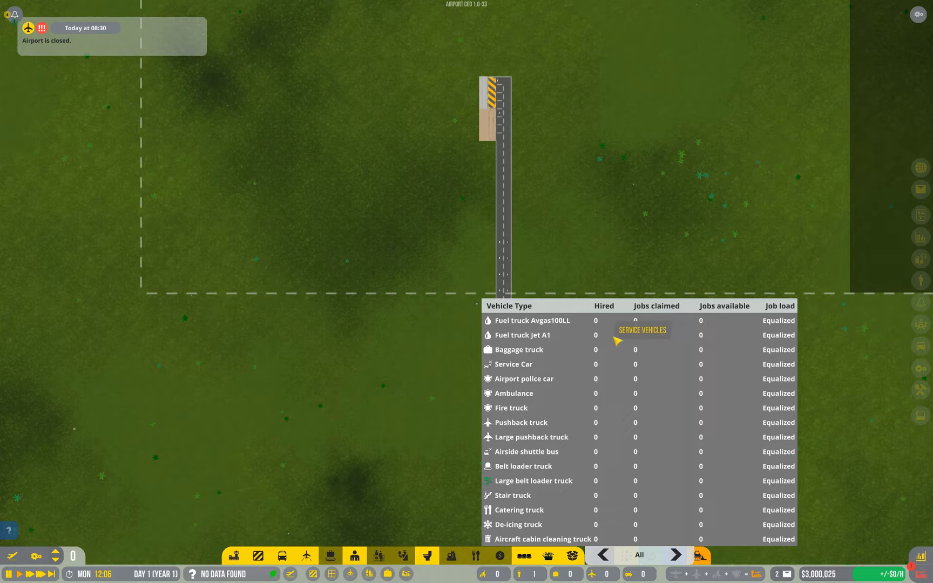
mouse_move(705, 428)
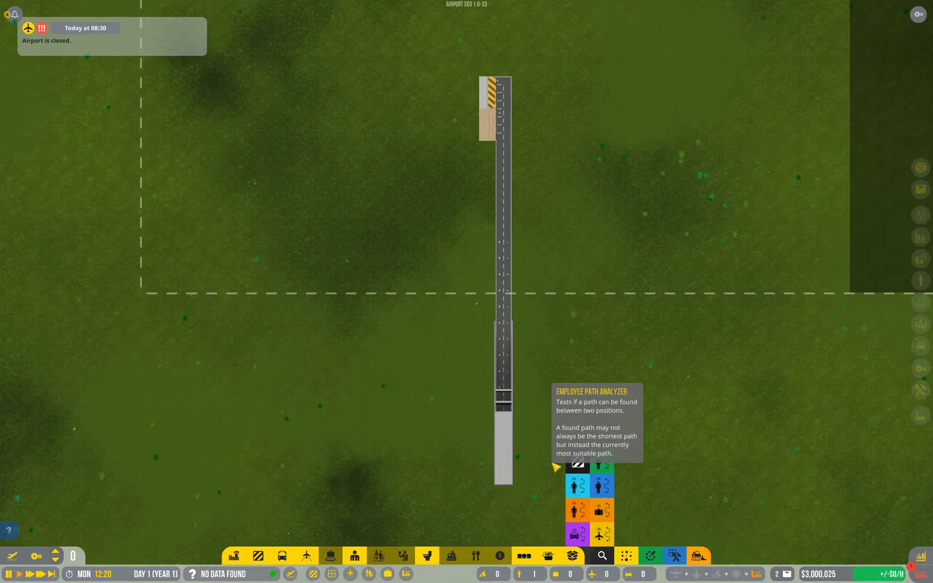
mouse_move(603, 468)
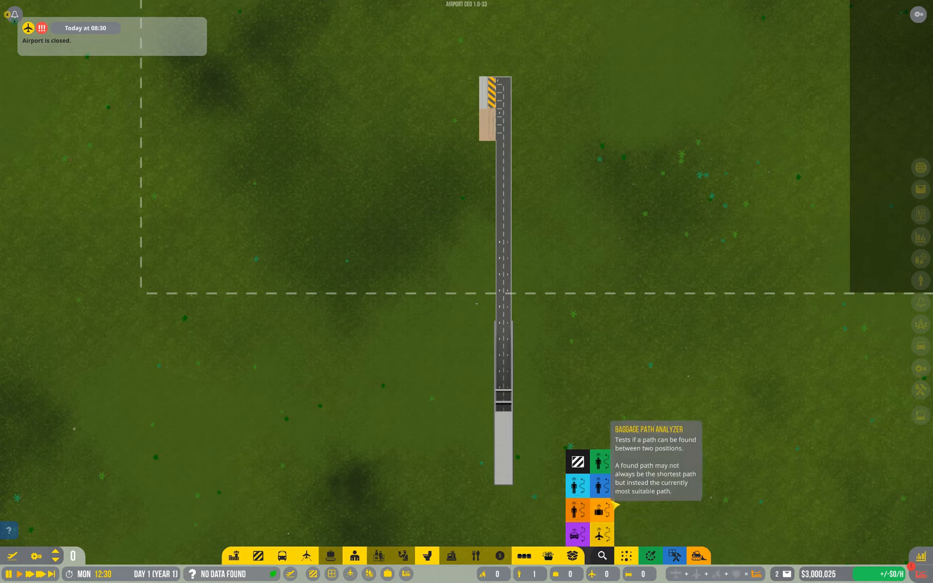
mouse_move(600, 486)
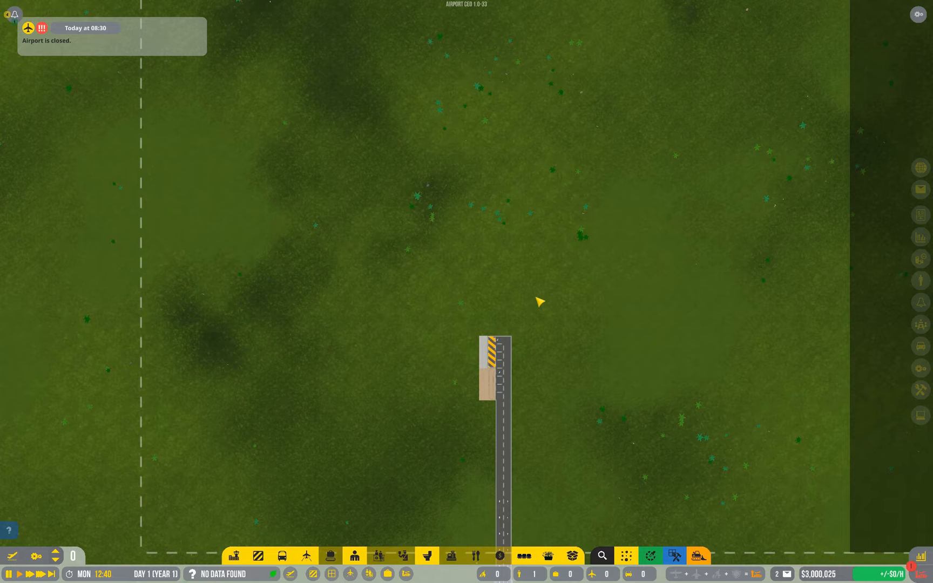
mouse_move(602, 556)
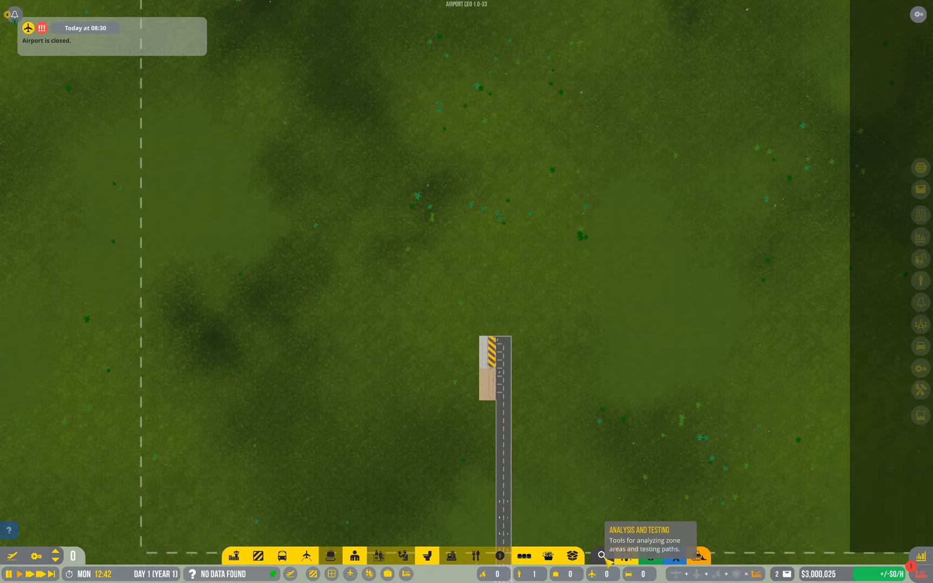
- Open the Analysis and Testing tools menu from the magnifier icon
click(600, 556)
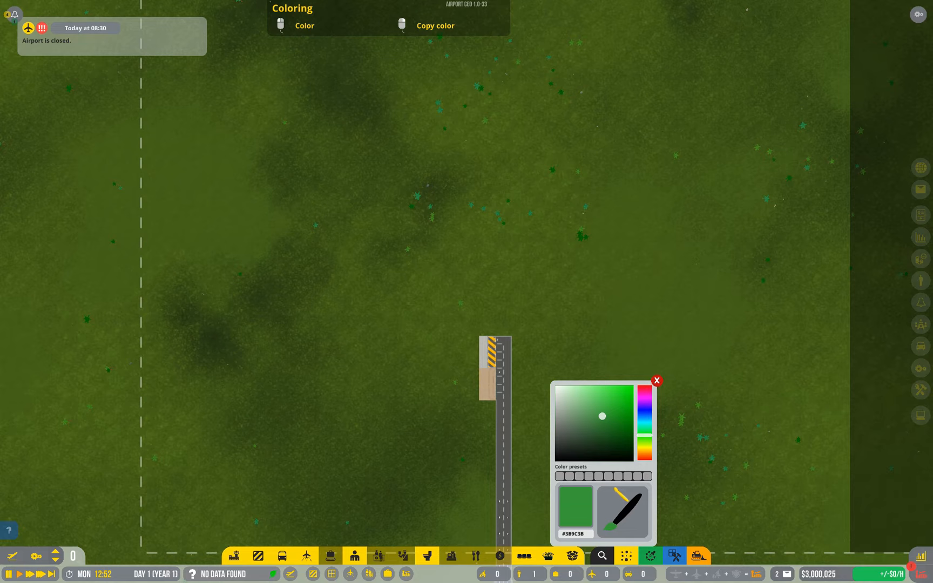
mouse_move(557, 477)
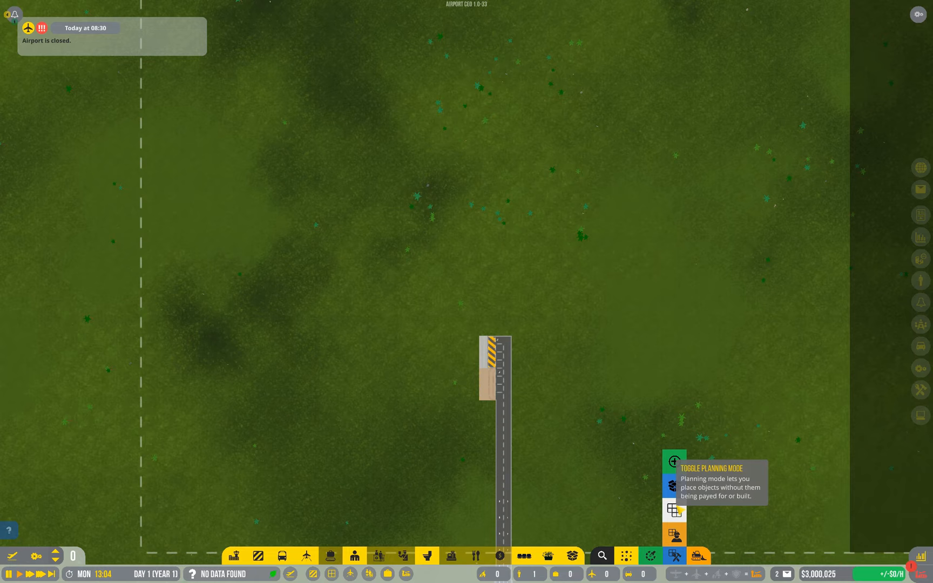
- In planning mode, place a large terminal foundation rectangle north of the access road
click(674, 461)
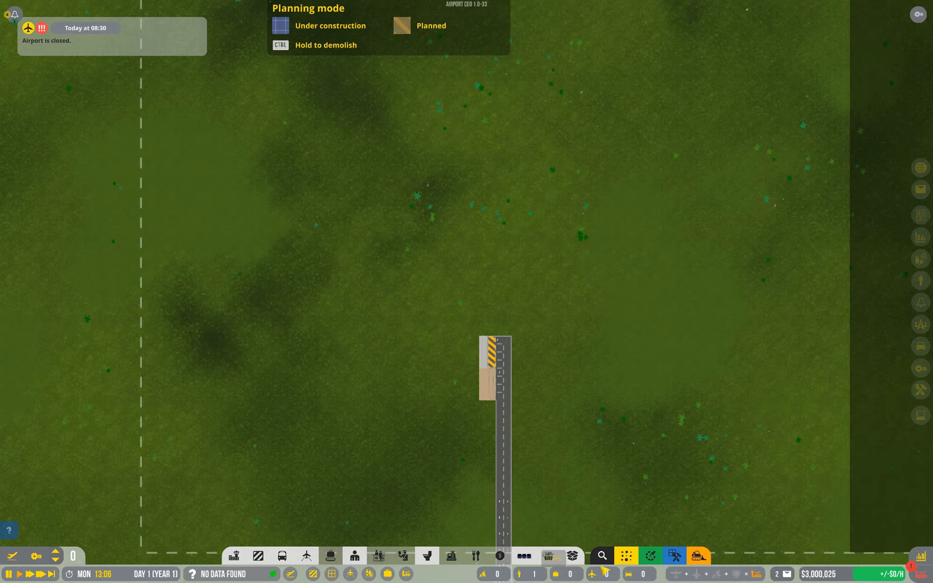
click(233, 556)
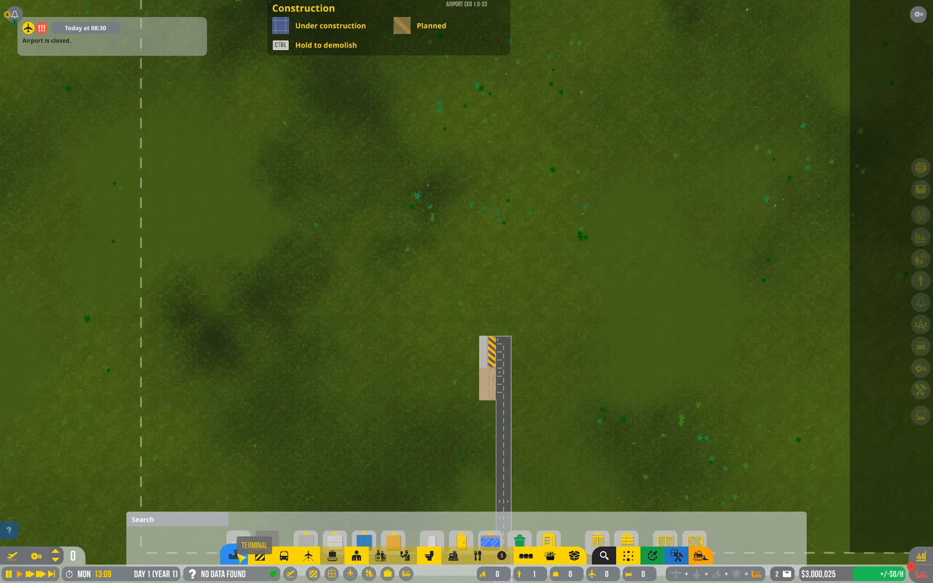
click(596, 530)
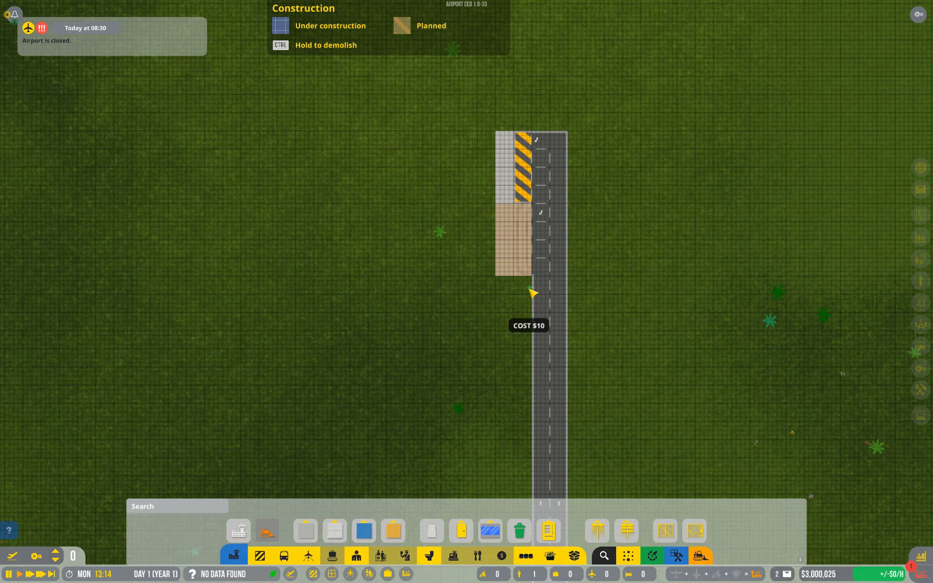
click(364, 530)
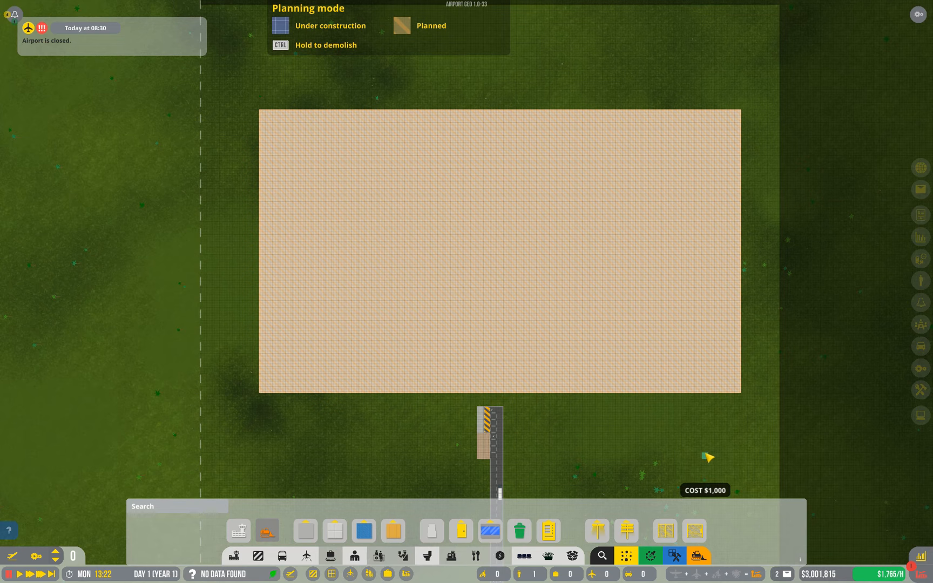
mouse_move(253, 116)
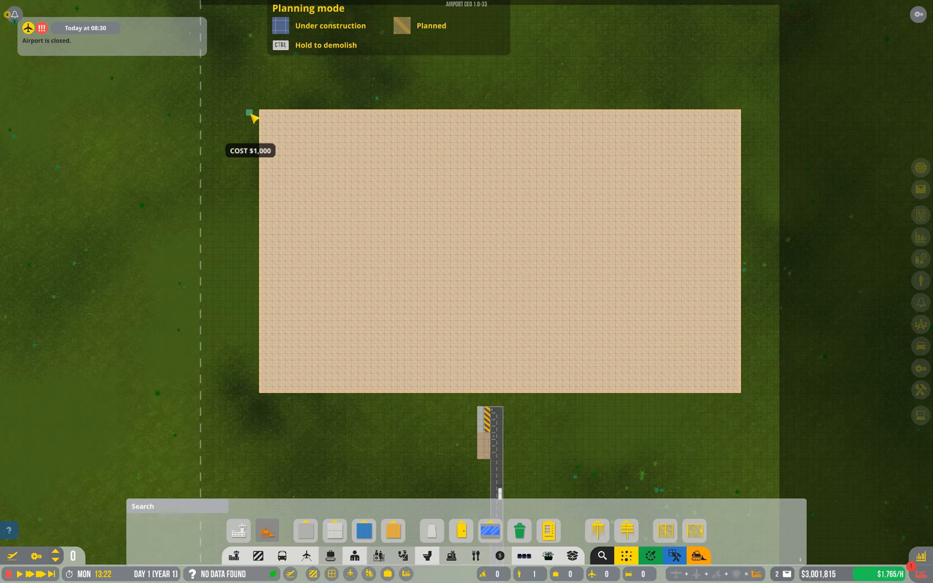